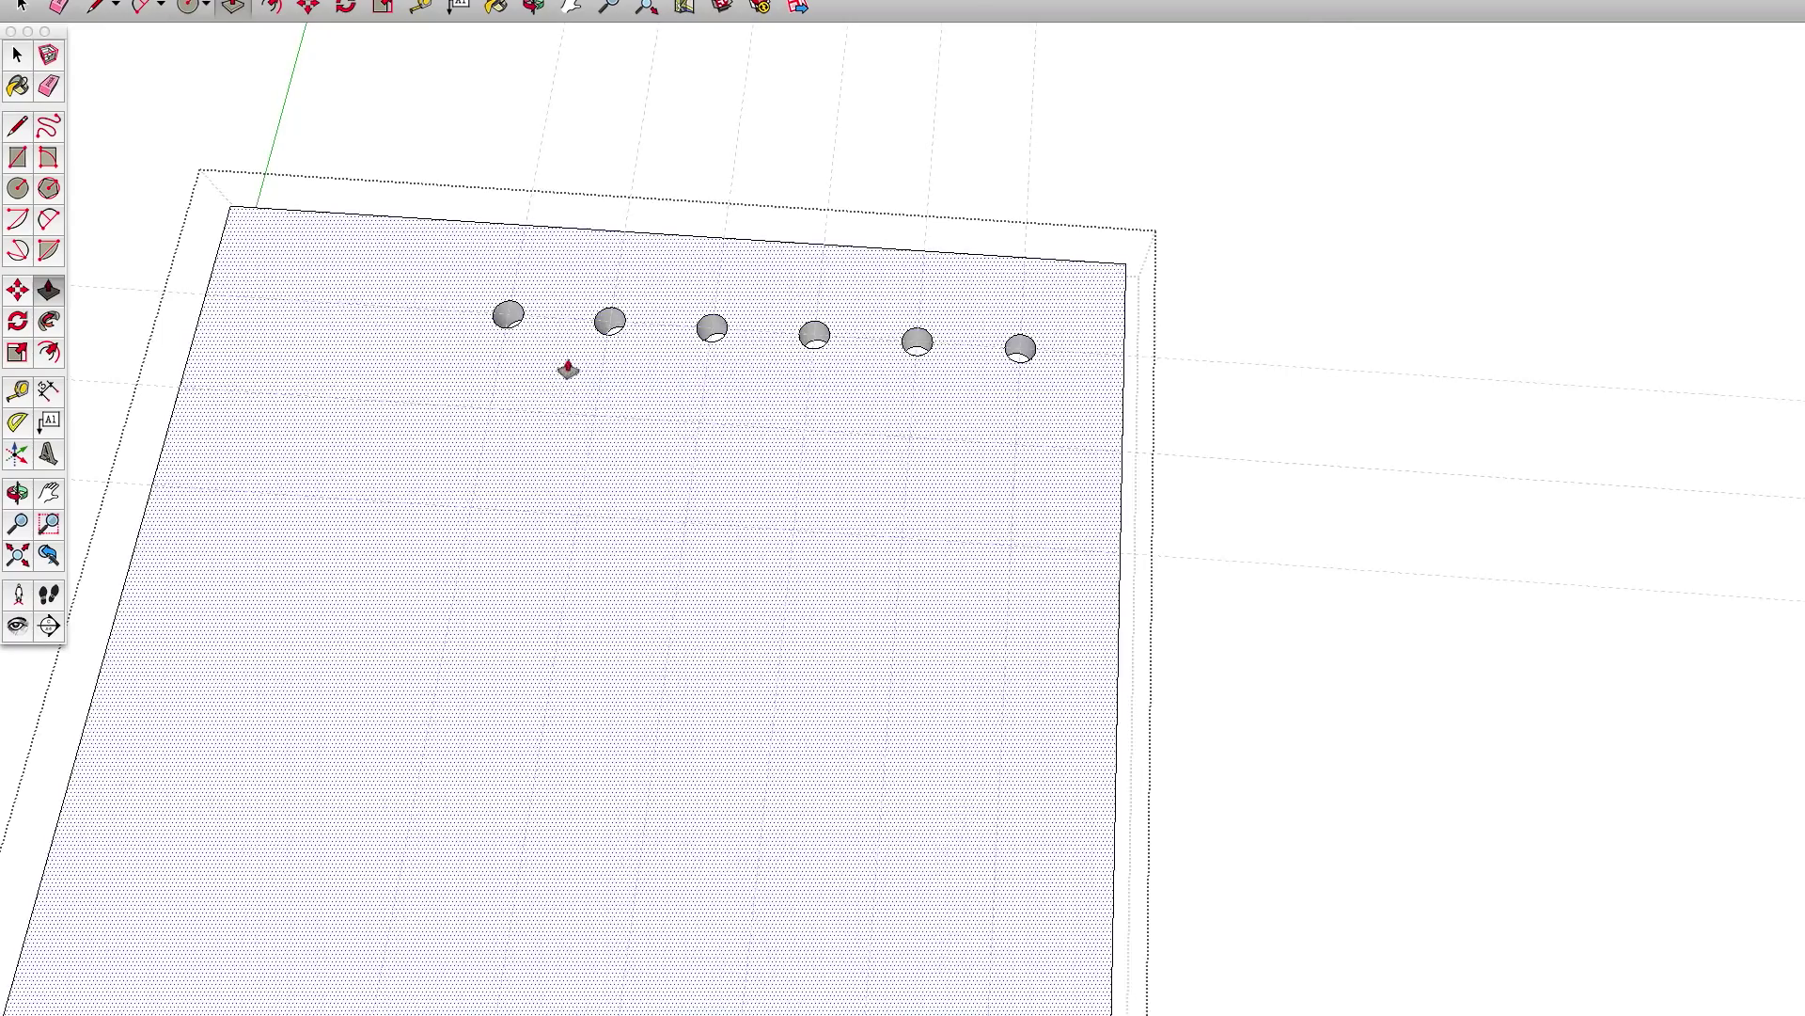
Turn the thin wooden strip above the board into a single group
right_click(1129, 357)
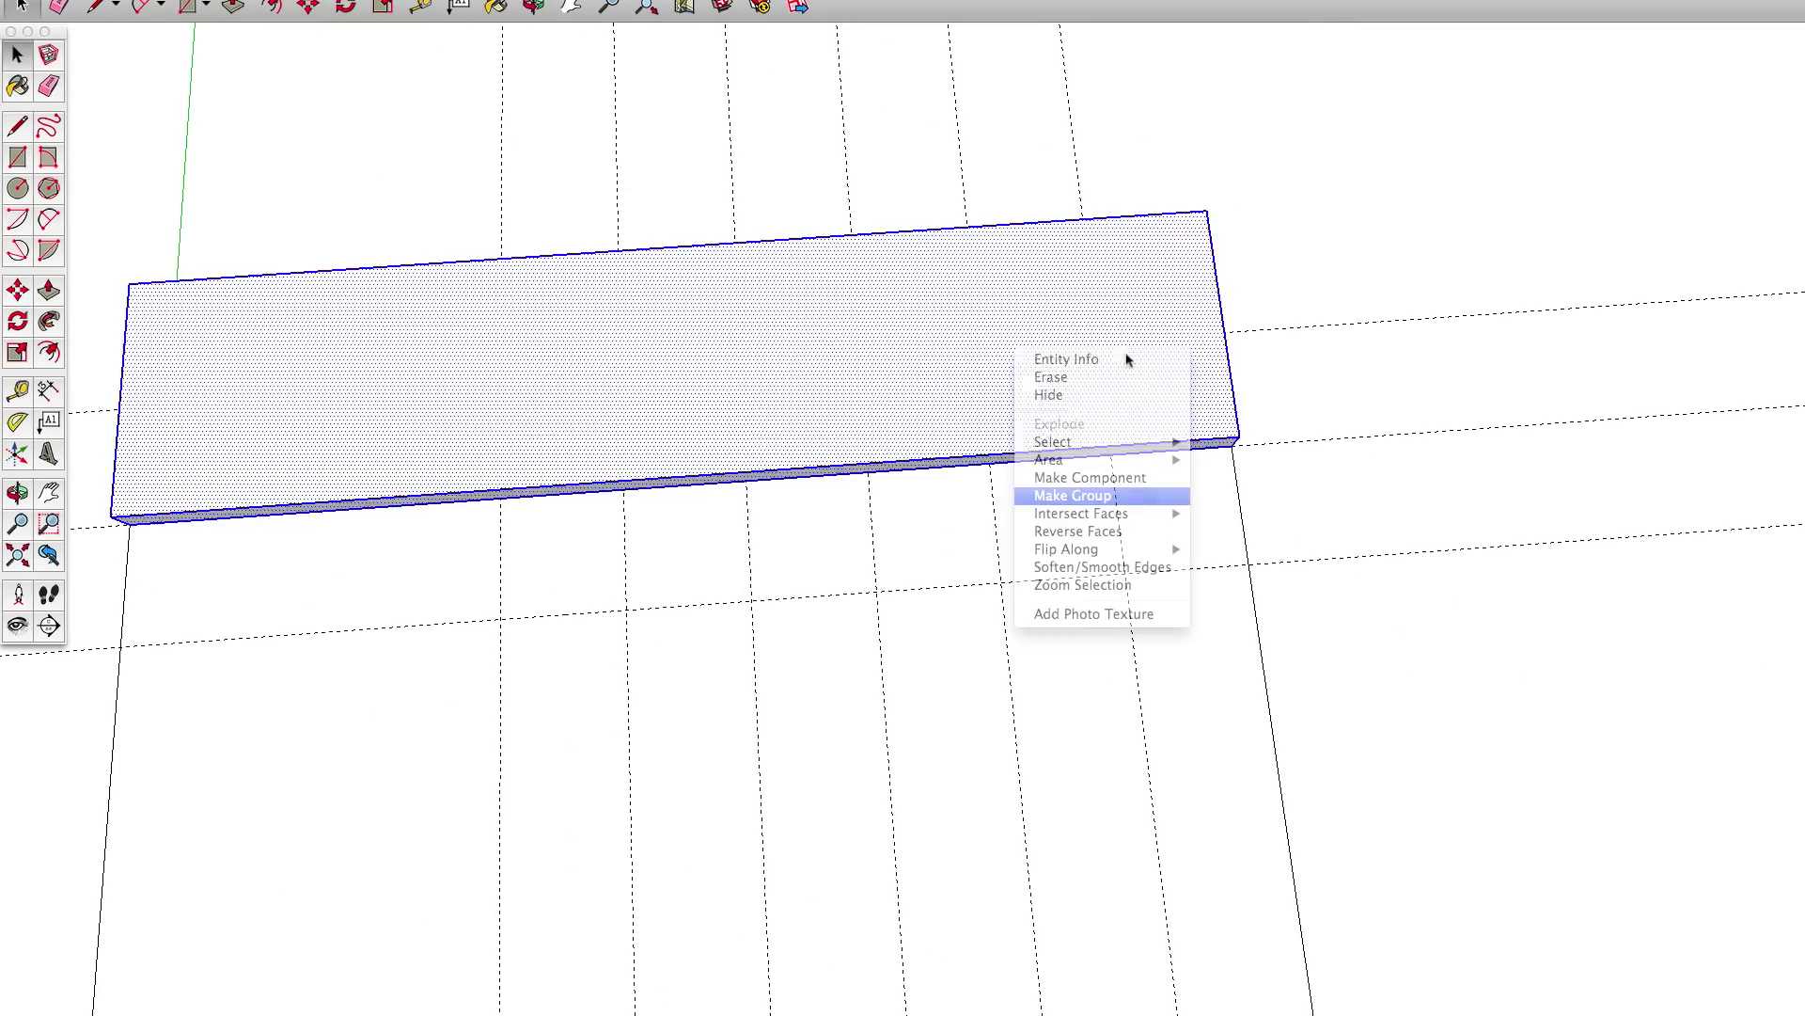
click(1069, 495)
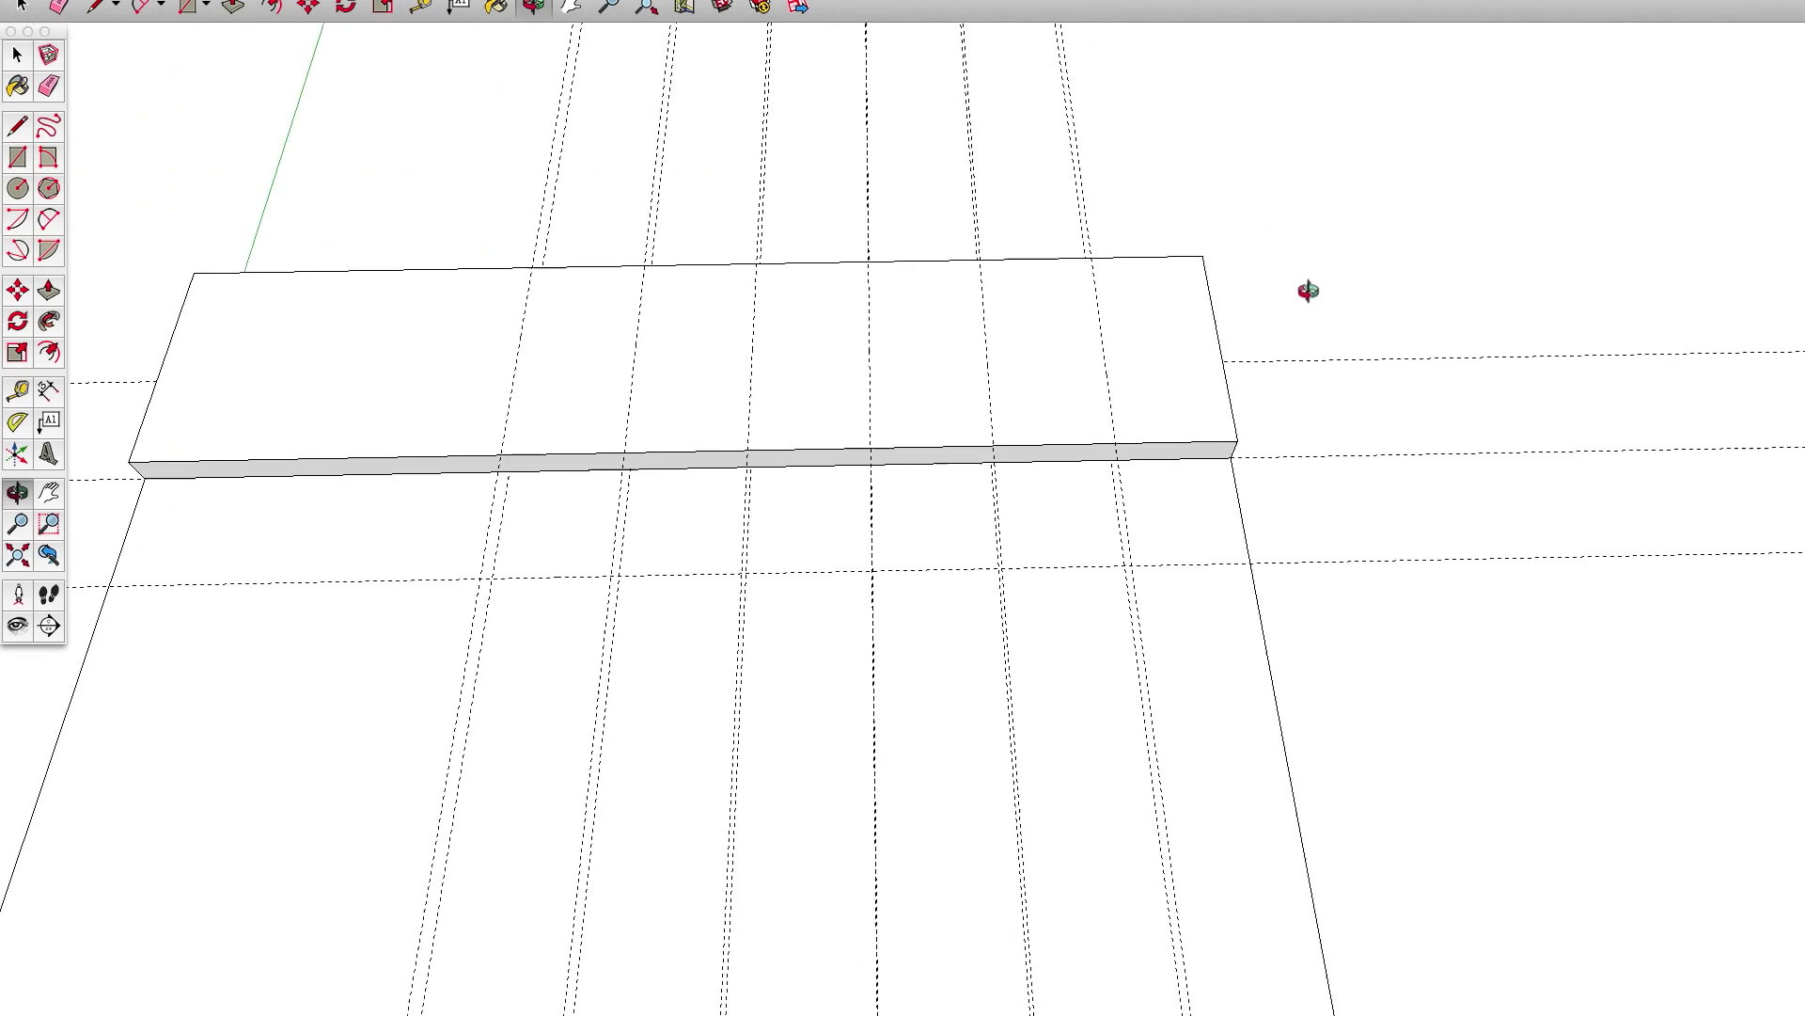